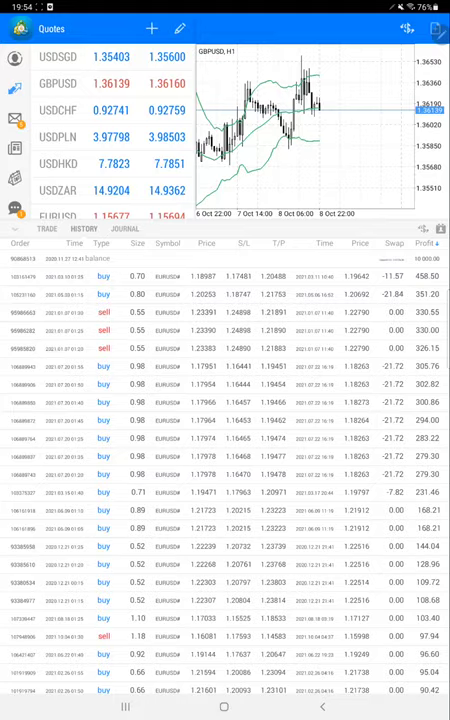
# - Scroll down through the trade history list before leaving for the recent-apps screen
pyautogui.scroll(-3)
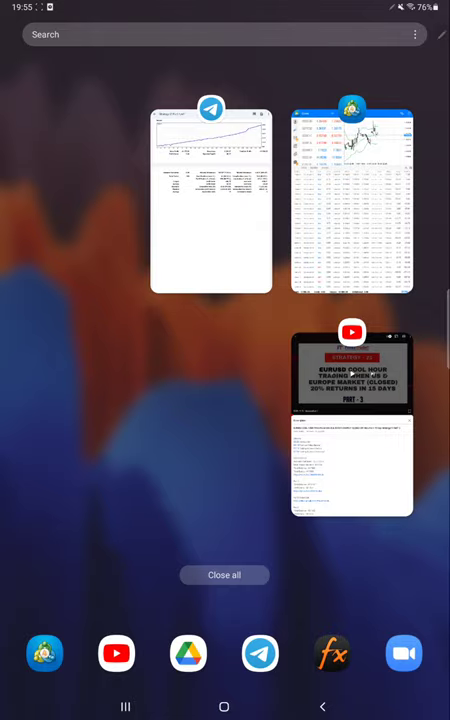
# - Switch from recent apps to the trading account statement showing the equity graph
pyautogui.click(210, 200)
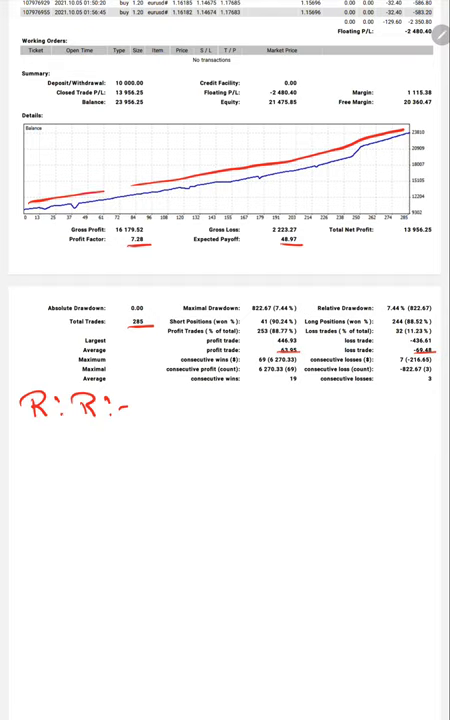
# - Handwrite in red '1:0.92' after R:R, then 'B.E.:- 52%' and 'Acc:- 8' beneath the graph
pyautogui.write('U')
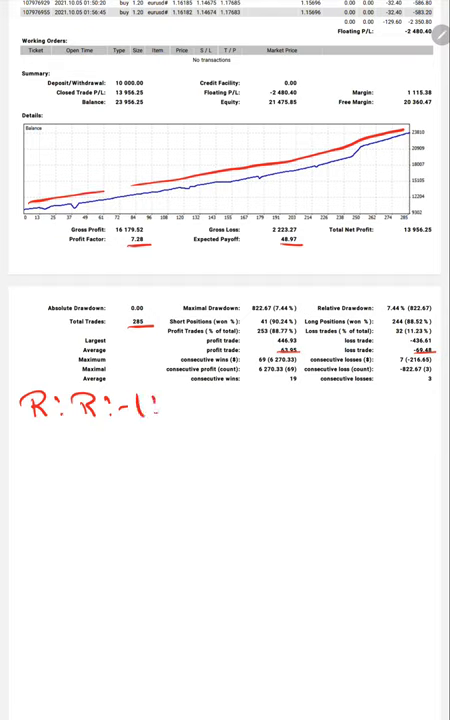
pyautogui.write('0.92')
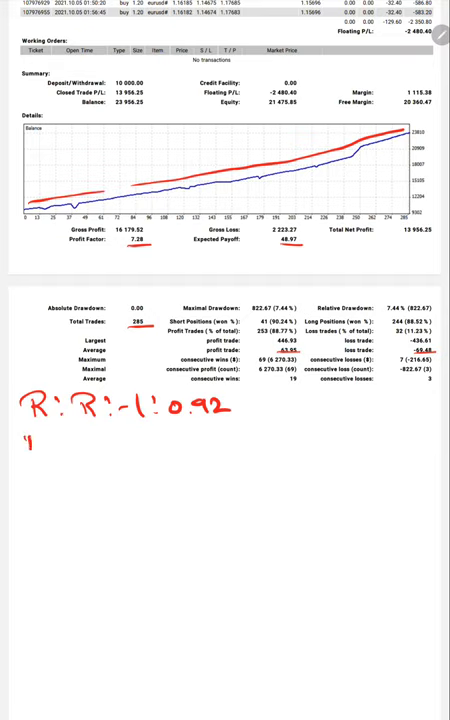
pyautogui.write('B.E.')
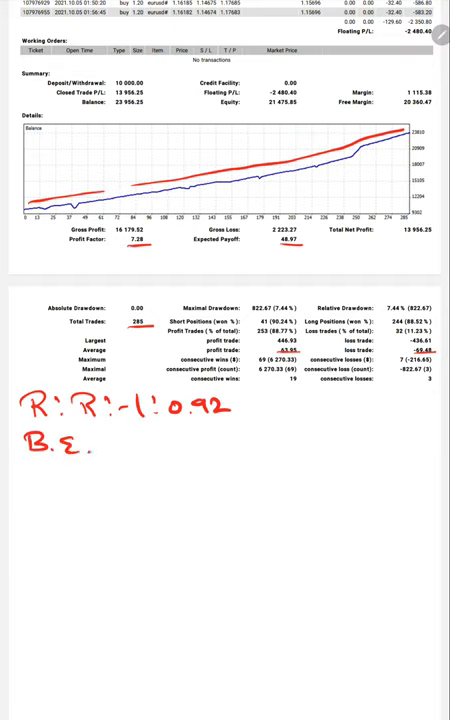
pyautogui.write('-')
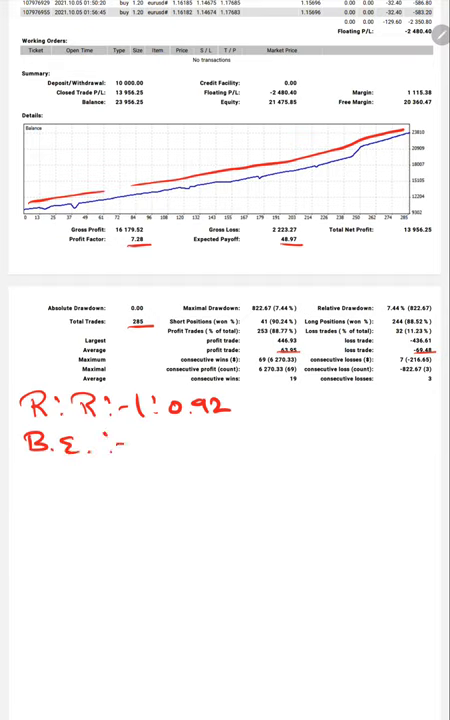
pyautogui.write('<')
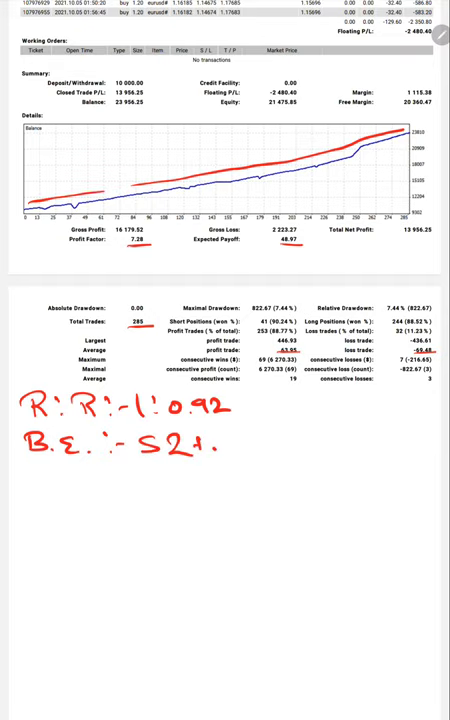
pyautogui.write('Acc :-')
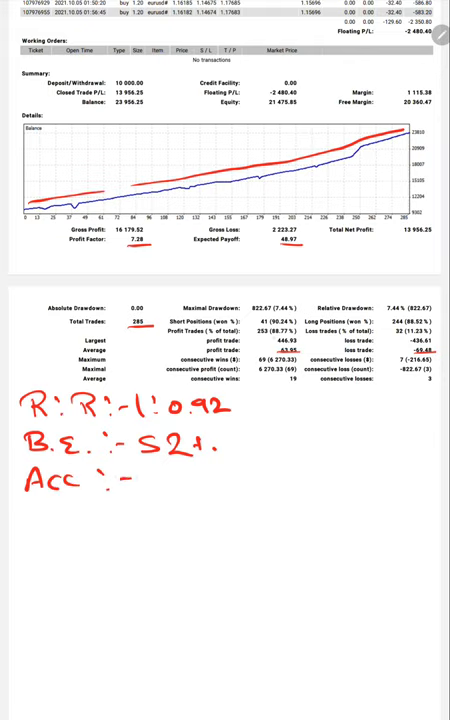
pyautogui.write('8')
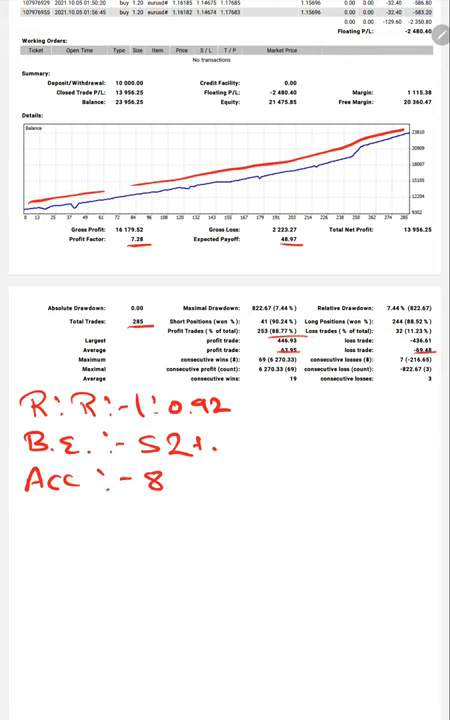